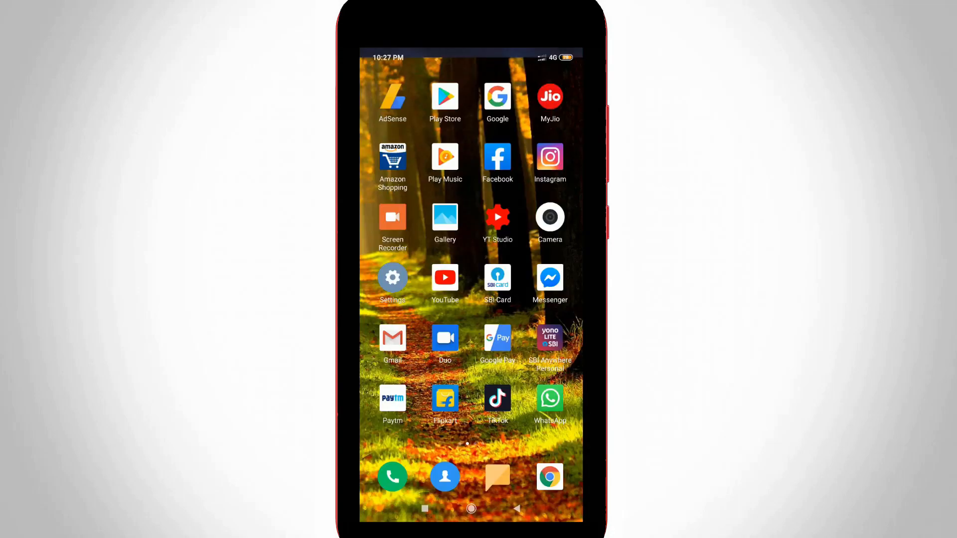
Swipe across the home screen and launch WhatsApp to its chat list.
{"action": "scroll", "scroll_direction": "left", "scroll_amount": 3}
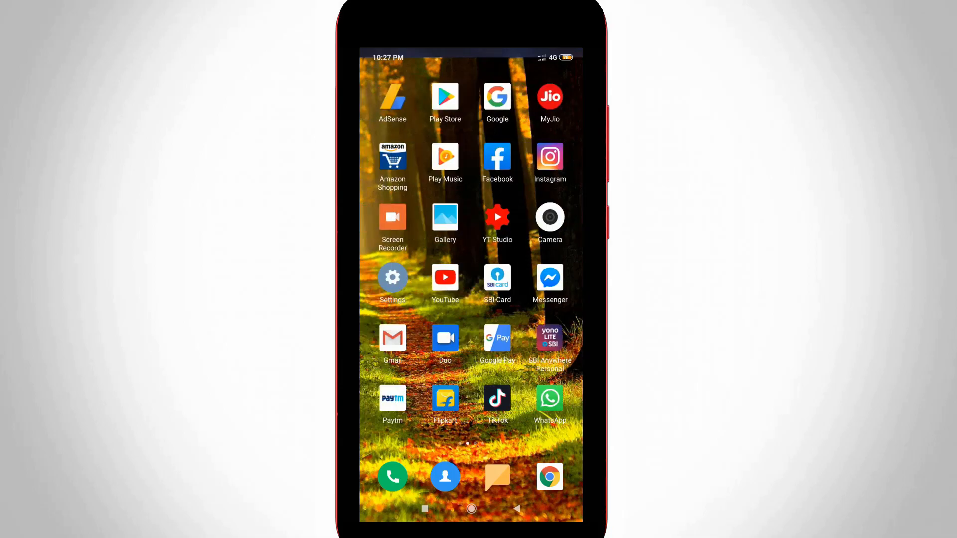
{"action": "left_click", "coordinate": [549, 399]}
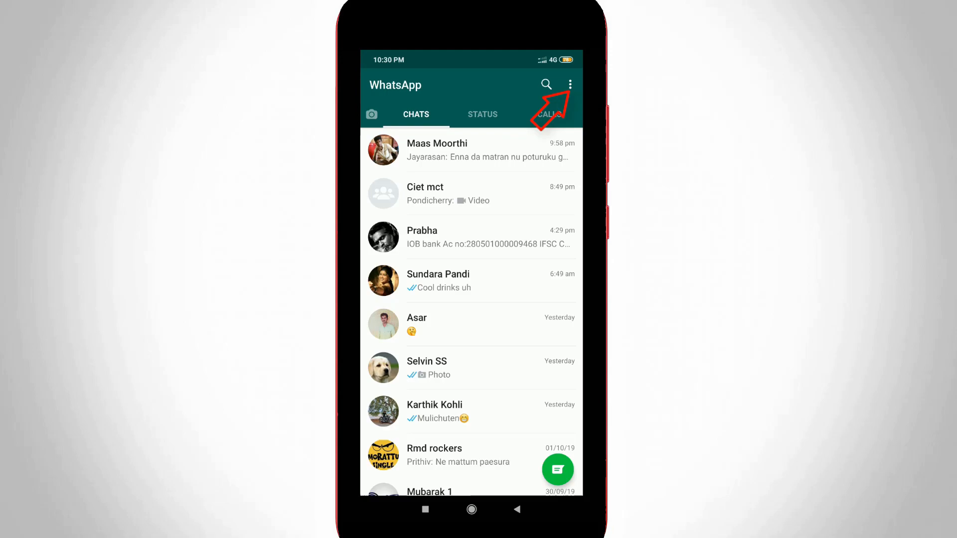
Go through the overflow menu to Settings, Account, then Privacy.
{"action": "left_click", "coordinate": [569, 85]}
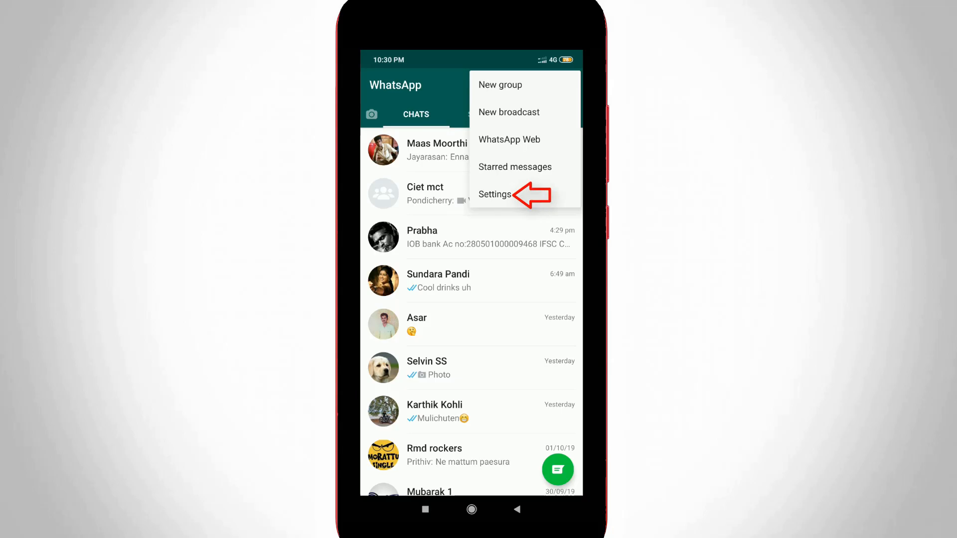
{"action": "left_click", "coordinate": [494, 194]}
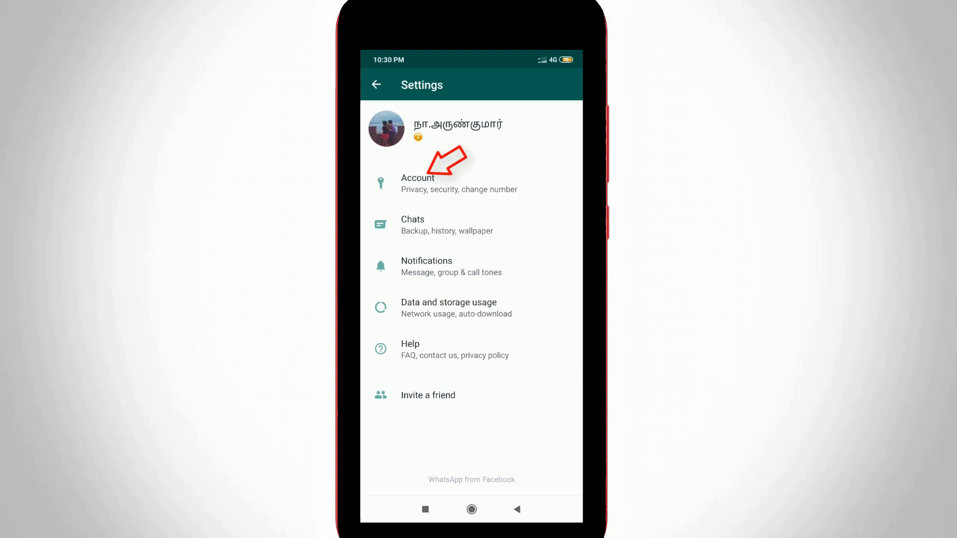
{"action": "left_click", "coordinate": [418, 183]}
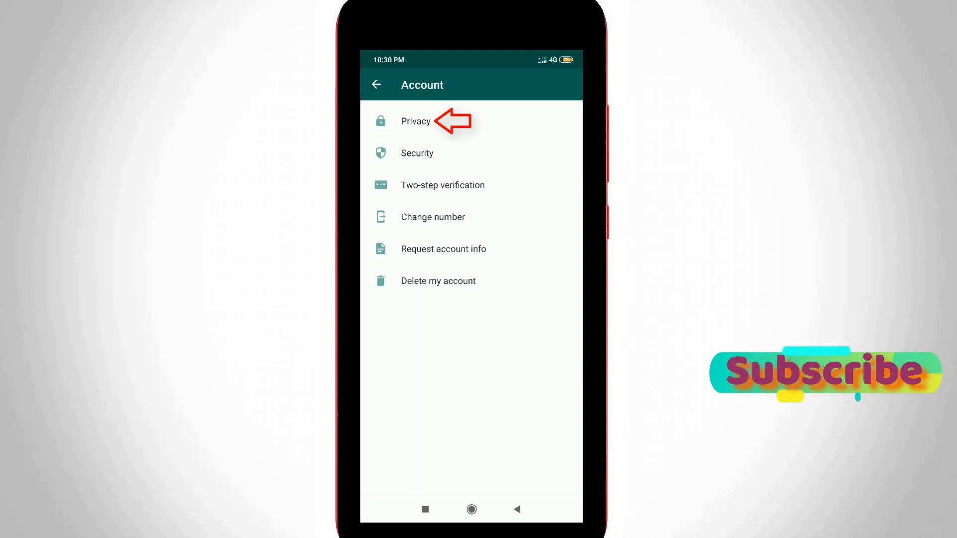
{"action": "left_click", "coordinate": [416, 120]}
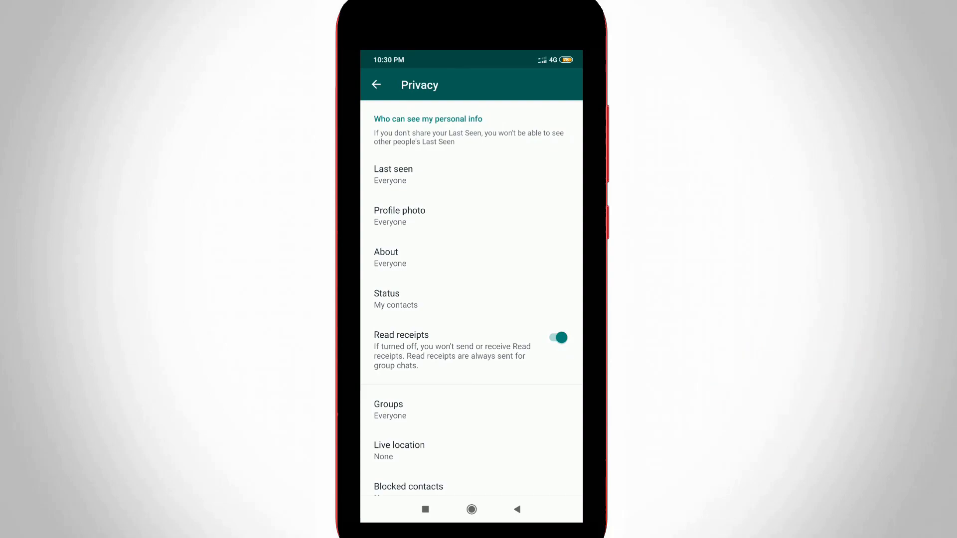
Scroll the Privacy list and open the Fingerprint lock option.
{"action": "scroll", "scroll_direction": "down", "scroll_amount": 3}
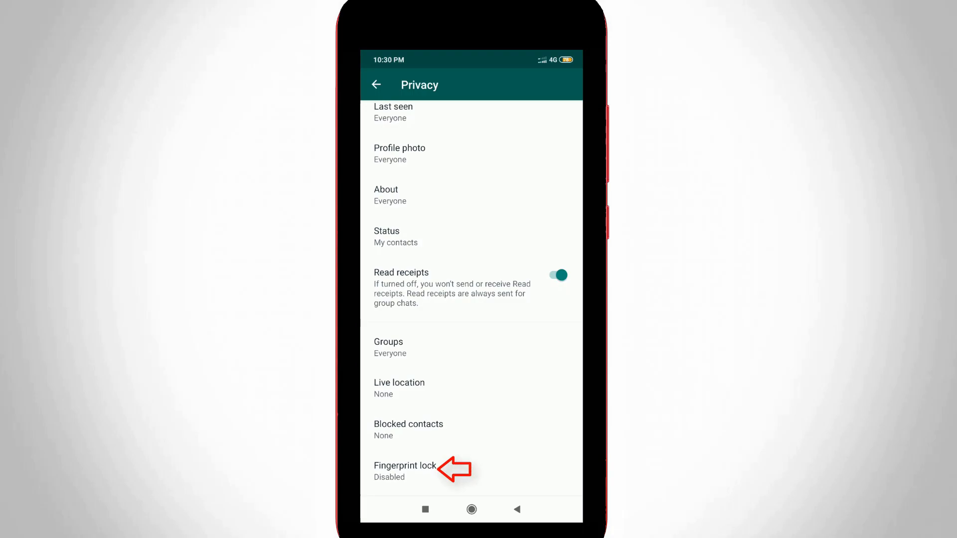
{"action": "left_click", "coordinate": [405, 466]}
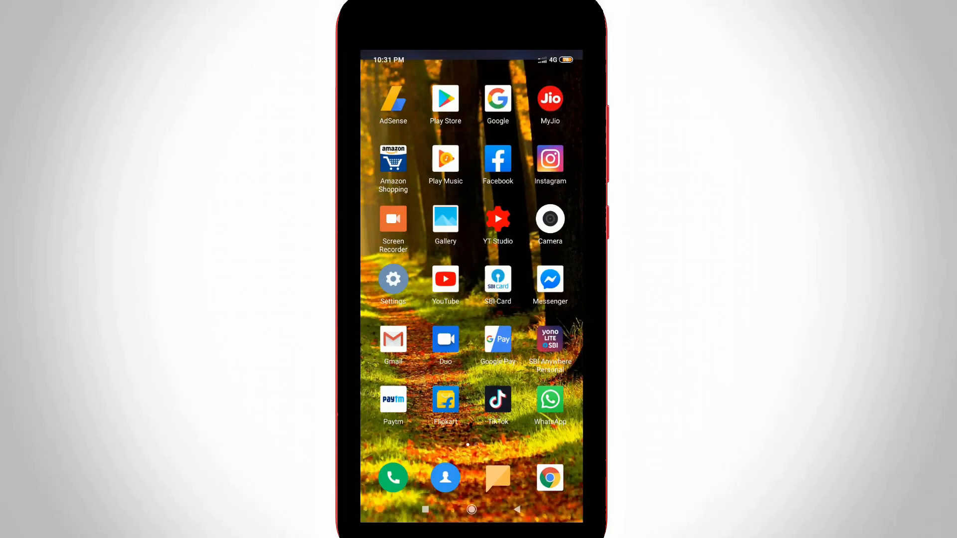
Launch the phone's Settings app and open Lock screen & password.
{"action": "left_click", "coordinate": [393, 279]}
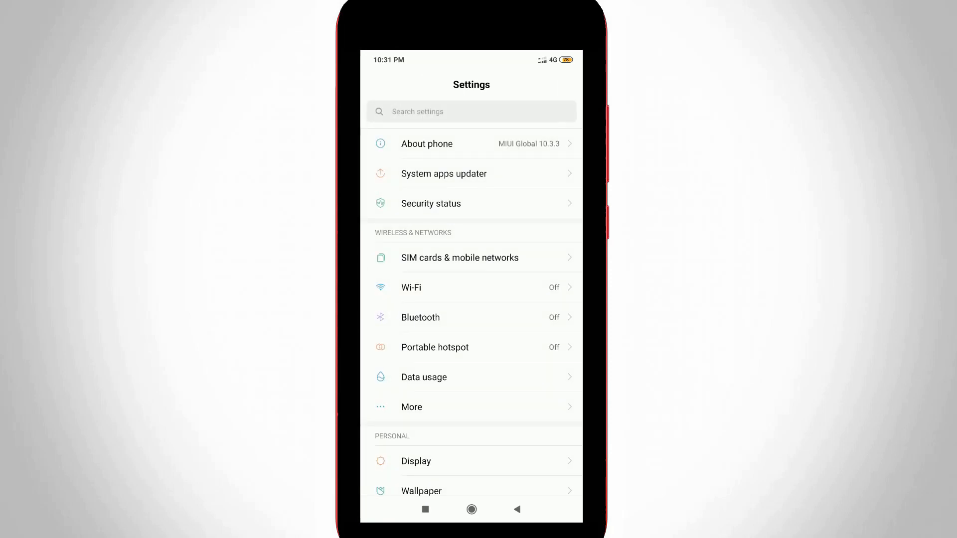
{"action": "scroll", "scroll_direction": "down", "scroll_amount": 3}
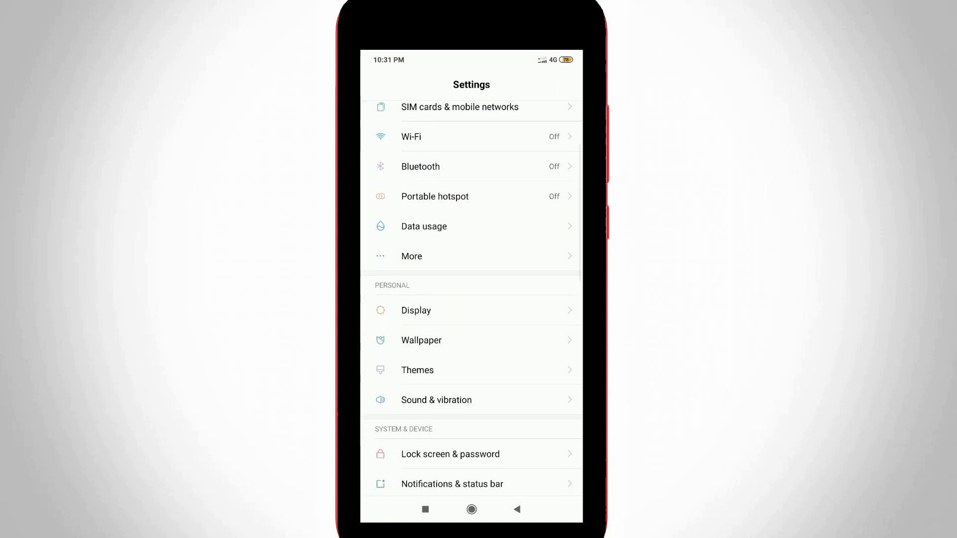
{"action": "scroll", "scroll_direction": "down", "scroll_amount": 3}
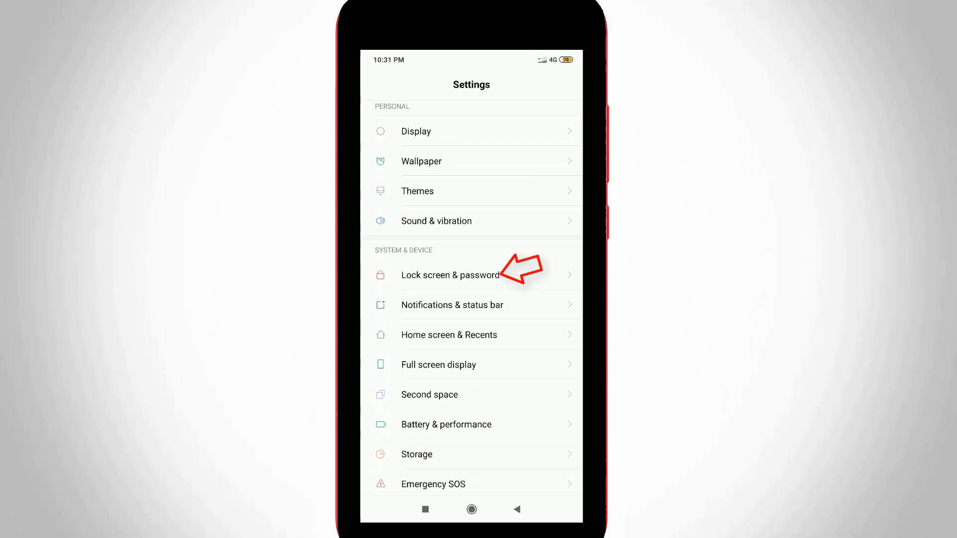
{"action": "left_click", "coordinate": [450, 274]}
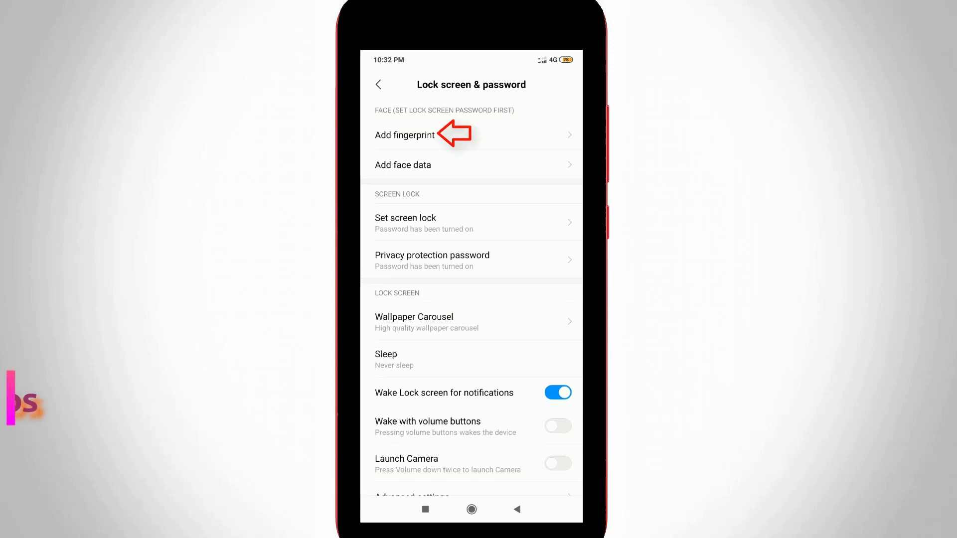
Add a fingerprint, scanning until it is added successfully, then tap Done.
{"action": "left_click", "coordinate": [404, 135]}
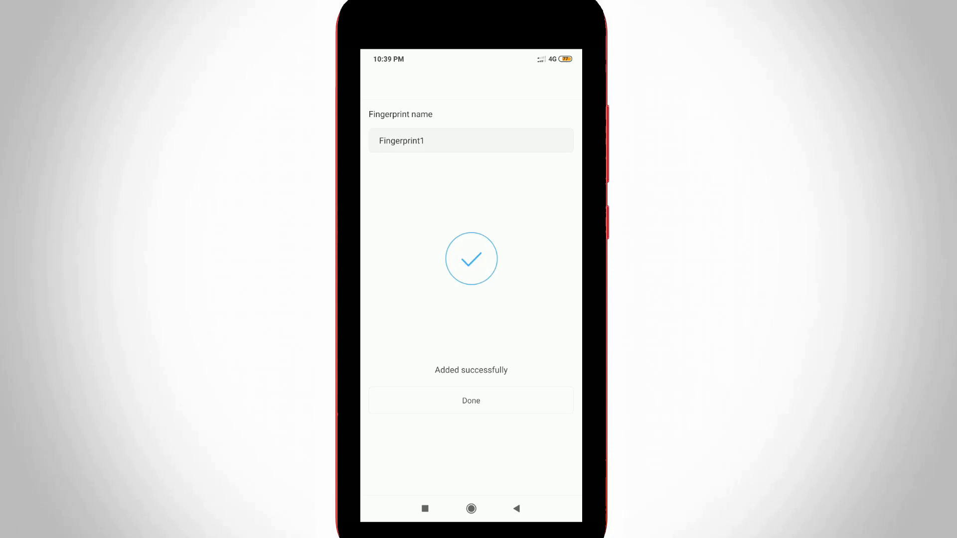
{"action": "left_click", "coordinate": [470, 400]}
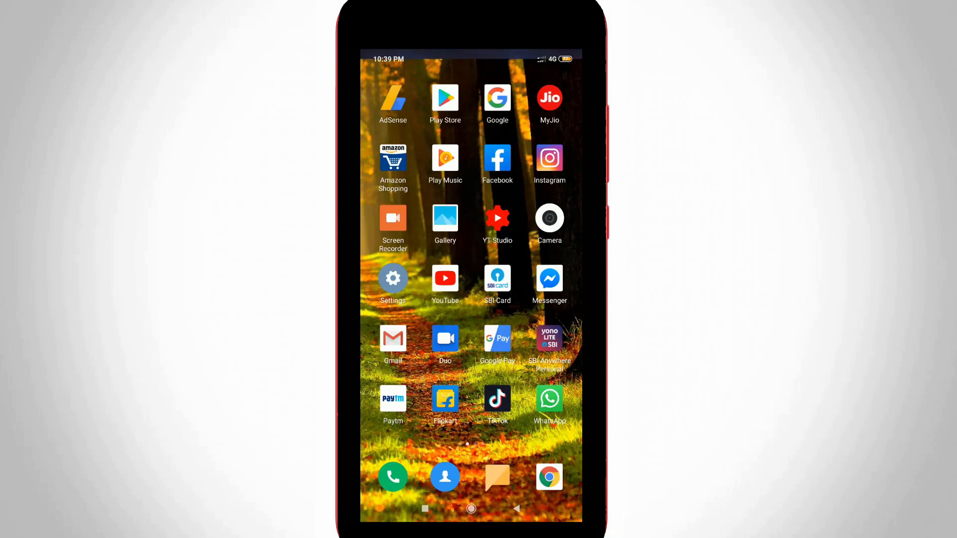
Reopen WhatsApp and navigate through settings and privacy to the Fingerprint lock page.
{"action": "left_click", "coordinate": [549, 399]}
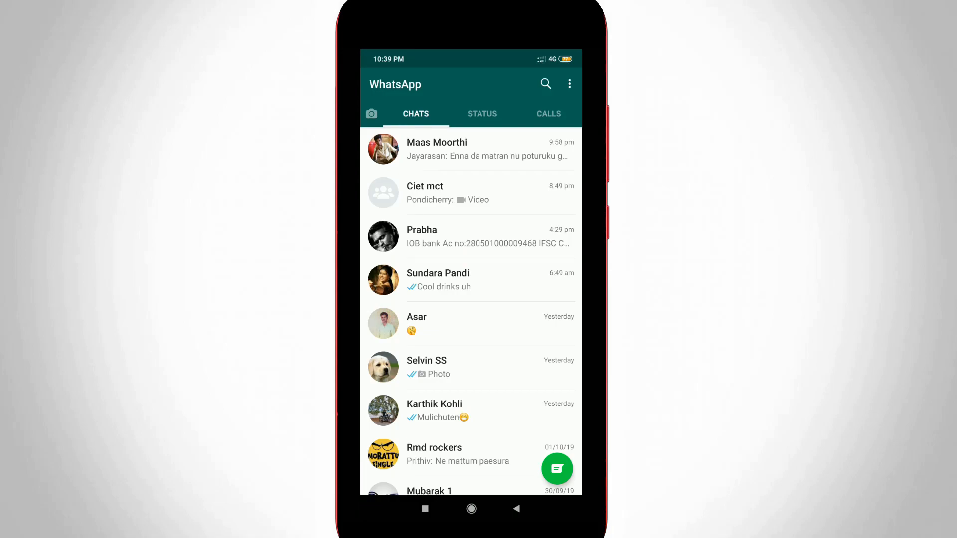
{"action": "left_click", "coordinate": [568, 84]}
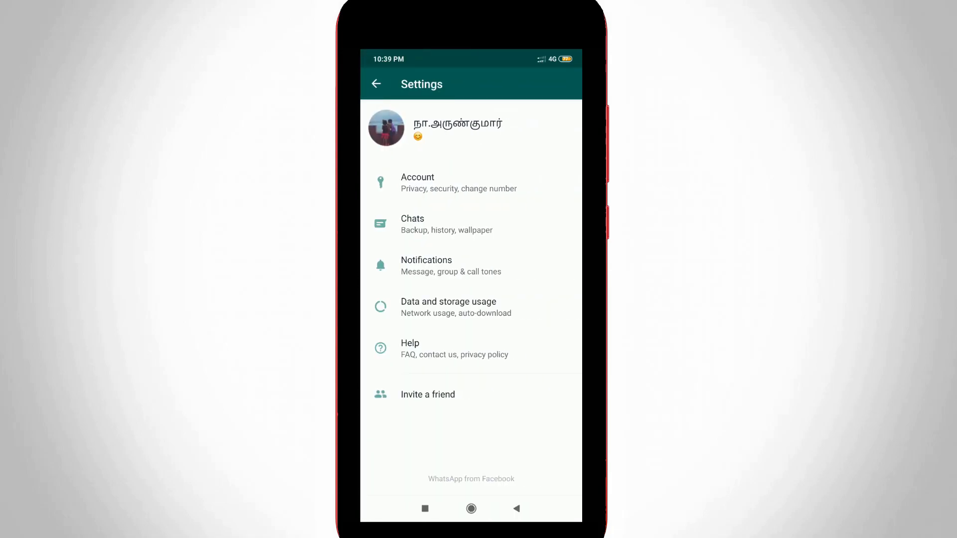
{"action": "left_click", "coordinate": [417, 183]}
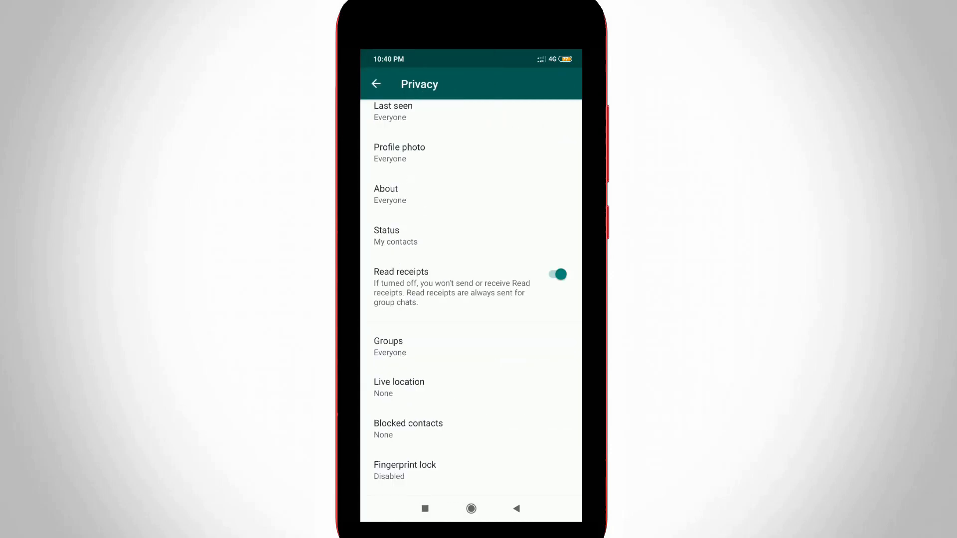
{"action": "left_click", "coordinate": [405, 470]}
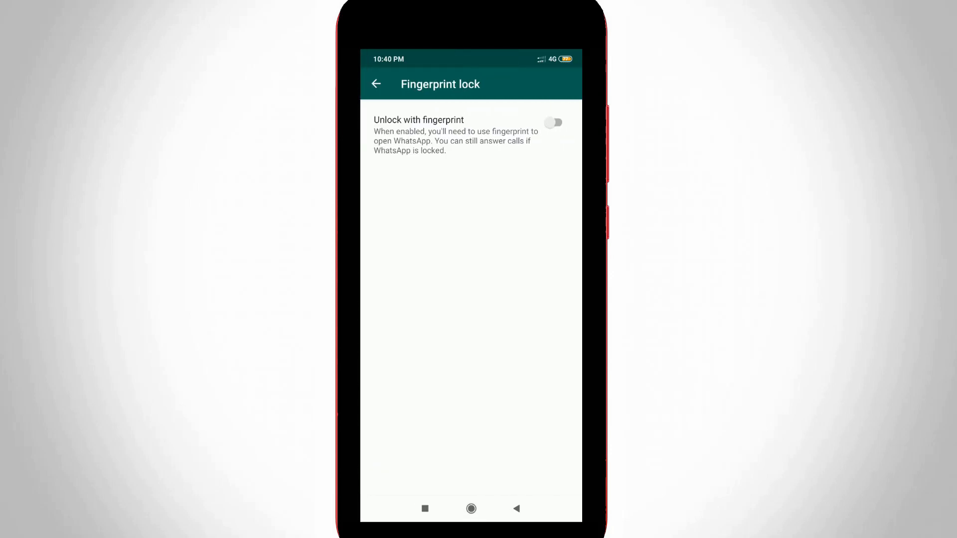
Enable Unlock with fingerprint and set automatic locking to Immediately.
{"action": "left_click", "coordinate": [552, 123]}
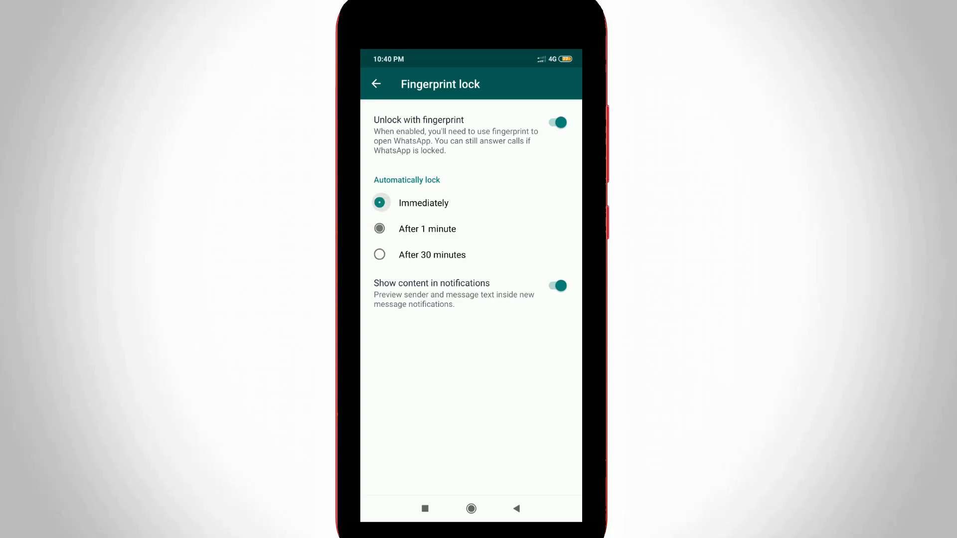
{"action": "left_click", "coordinate": [380, 203]}
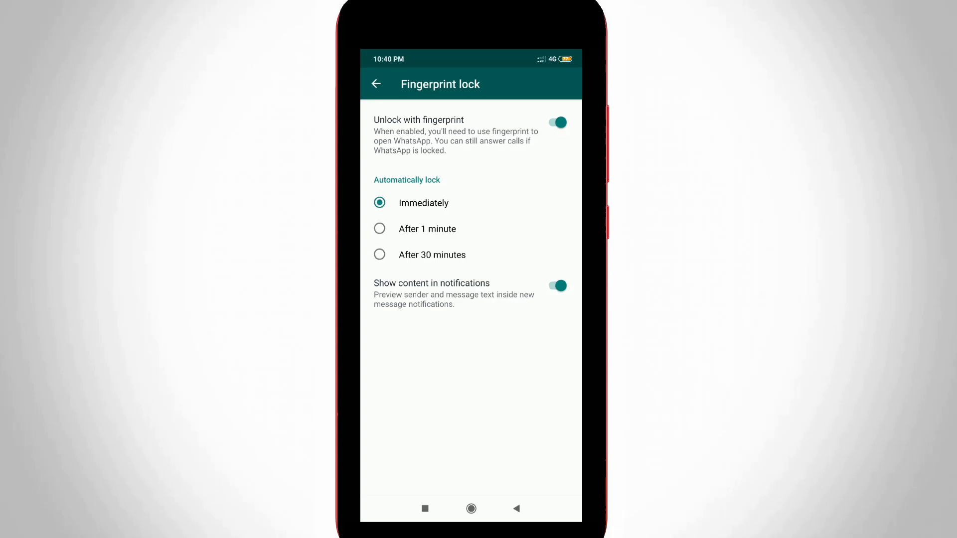